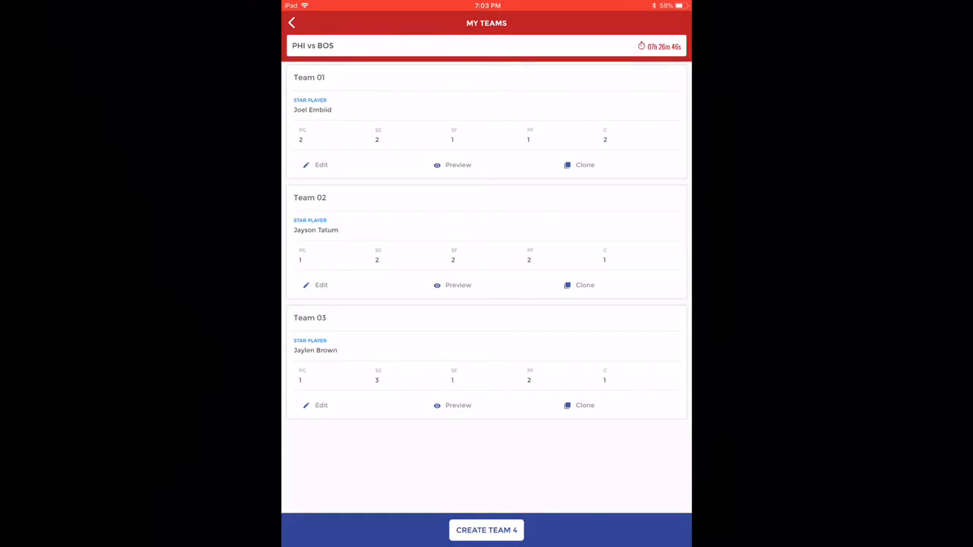
Step: Open Team 01 for editing, review its point guards, then its shooting guards
click(320, 165)
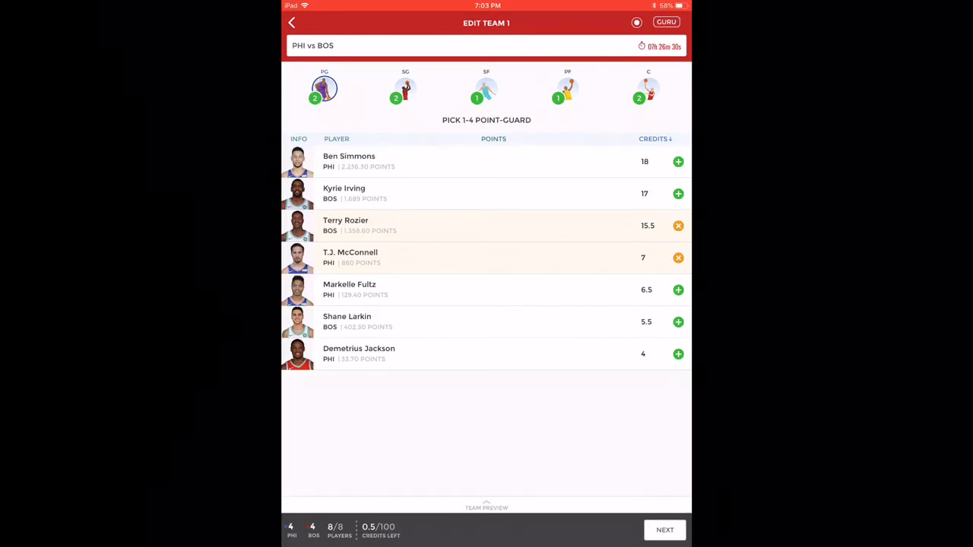
click(405, 89)
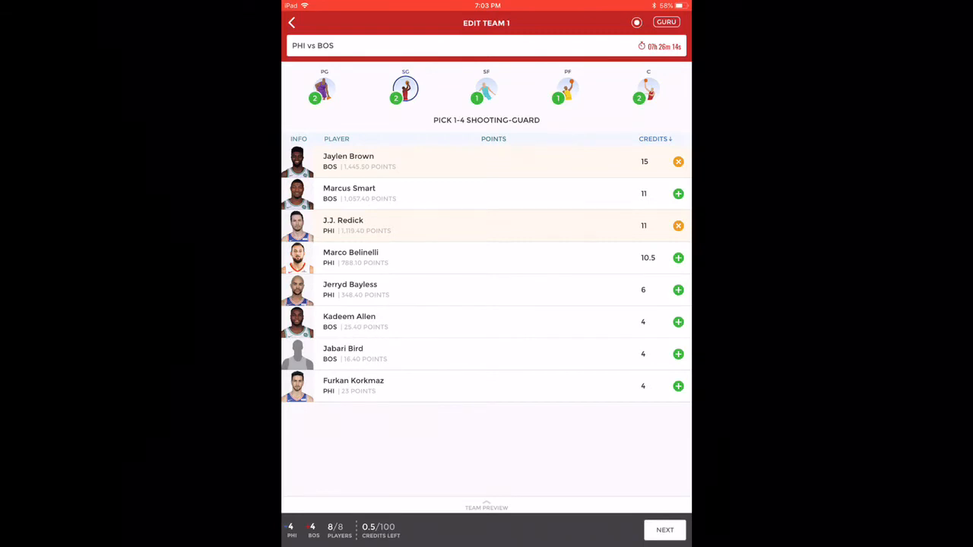
Step: Review Team 1's small forward picks, then its power forward pick Marcus Morris
click(486, 90)
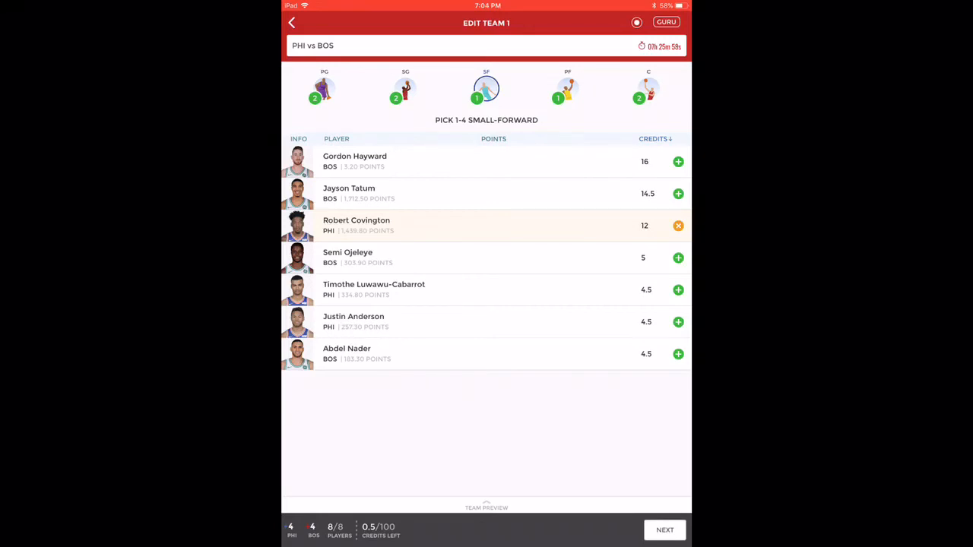
click(567, 90)
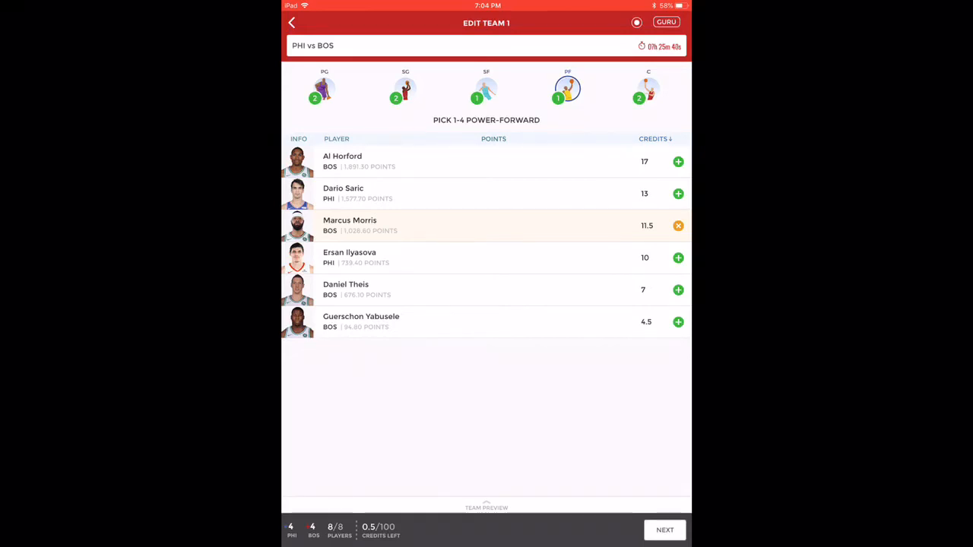
Step: Confirm Joel Embiid as Team 1's star player and save the team
click(647, 89)
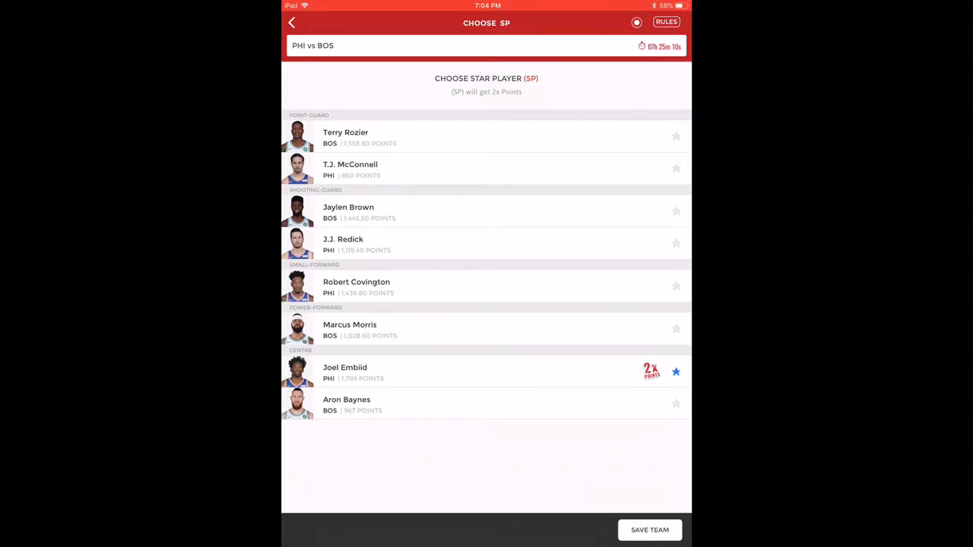
click(649, 529)
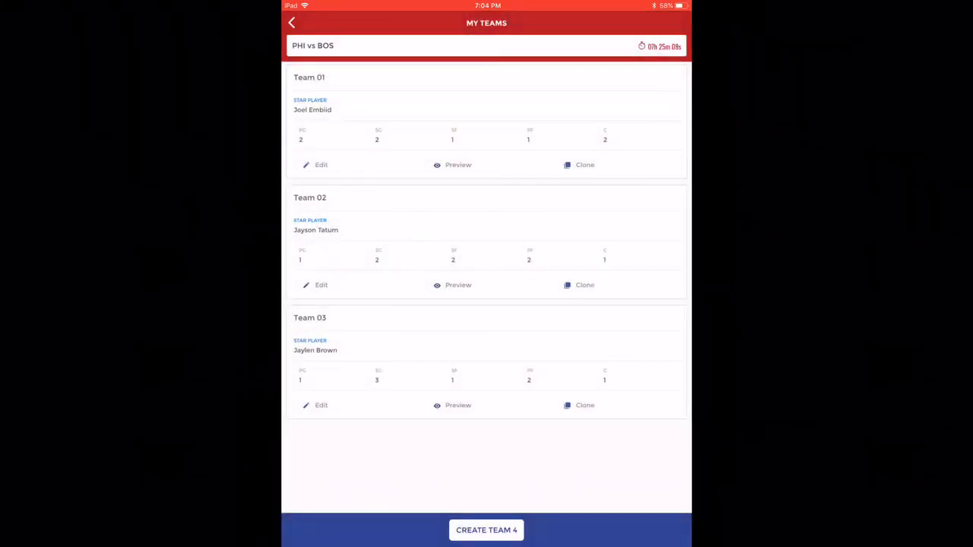
Step: Open Team 02 and step through its shooting guard, power forward and centre picks
click(316, 285)
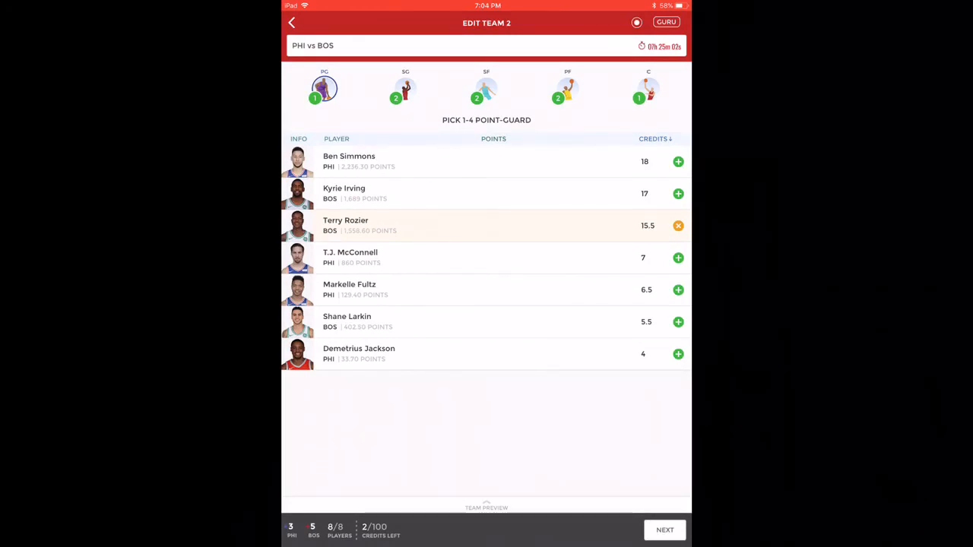
click(405, 89)
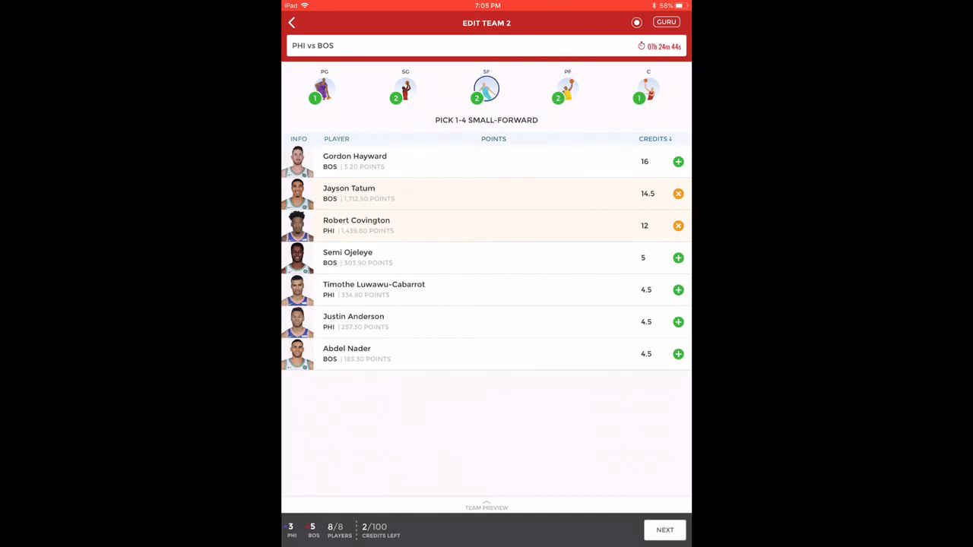
click(567, 89)
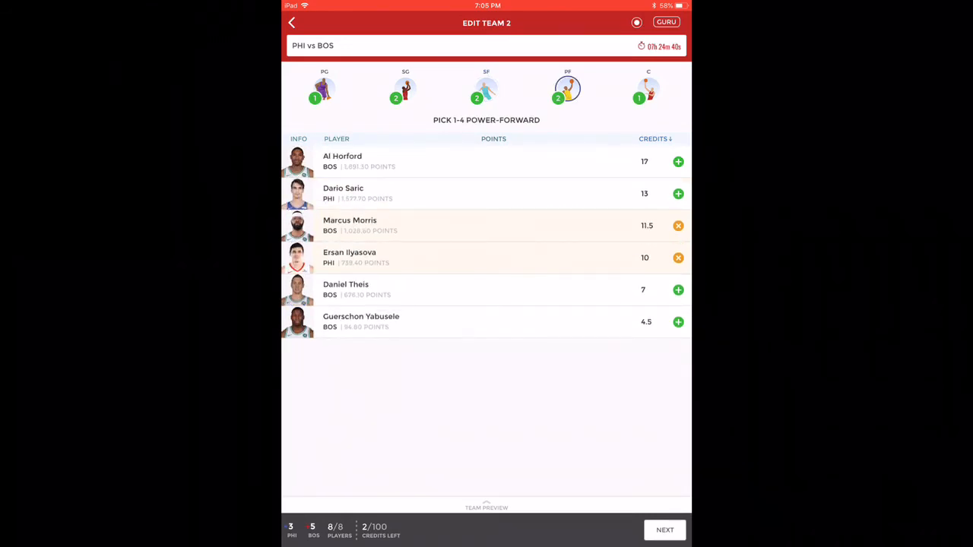
click(647, 87)
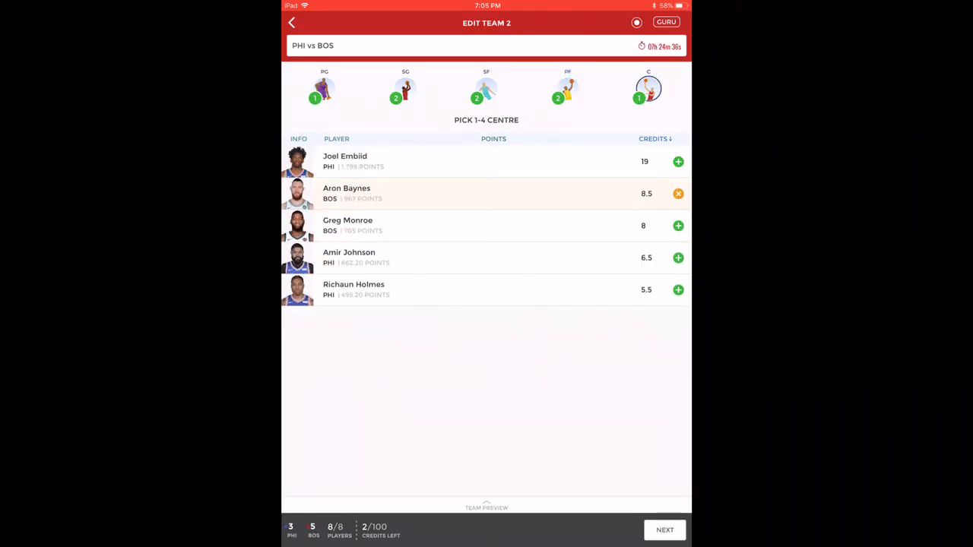
Step: Make Jayson Tatum Team 2's star player and save the team
click(664, 529)
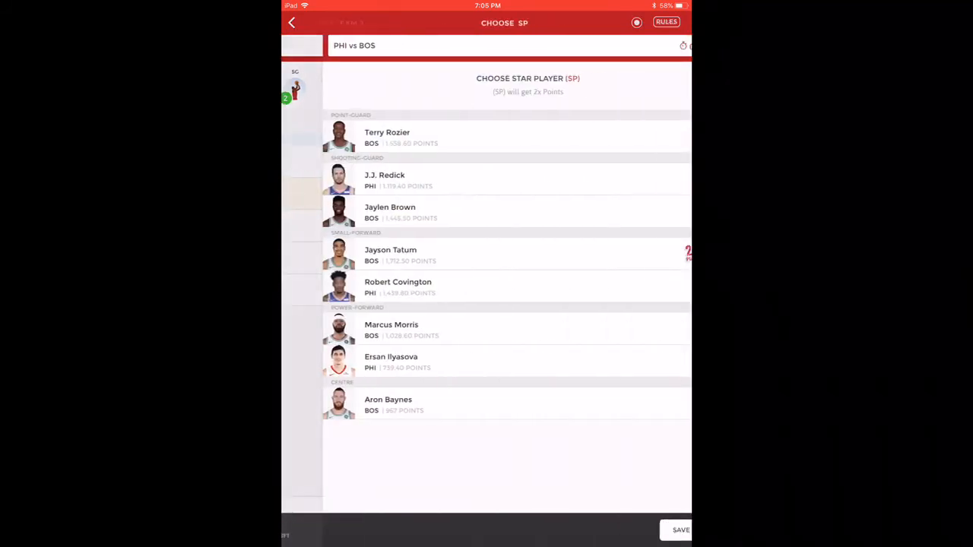
click(675, 253)
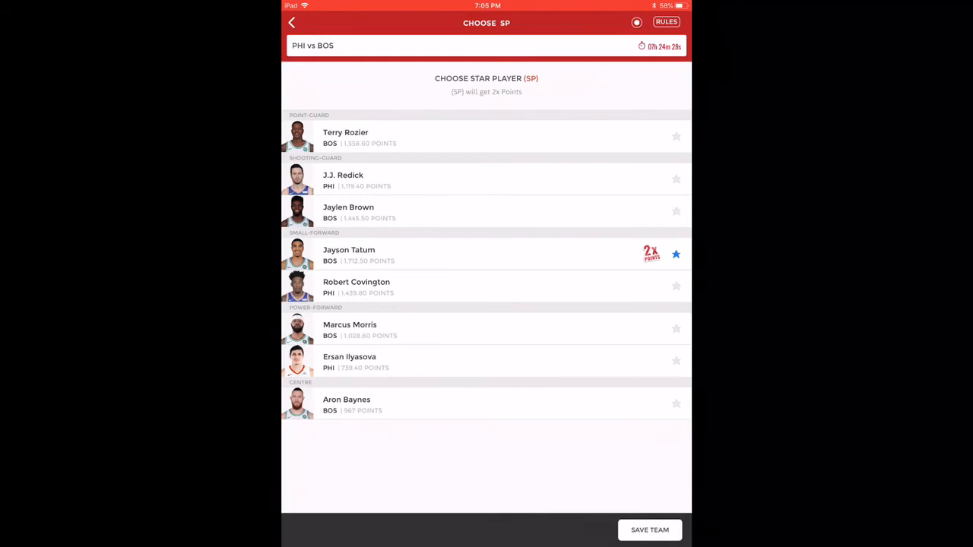
click(649, 530)
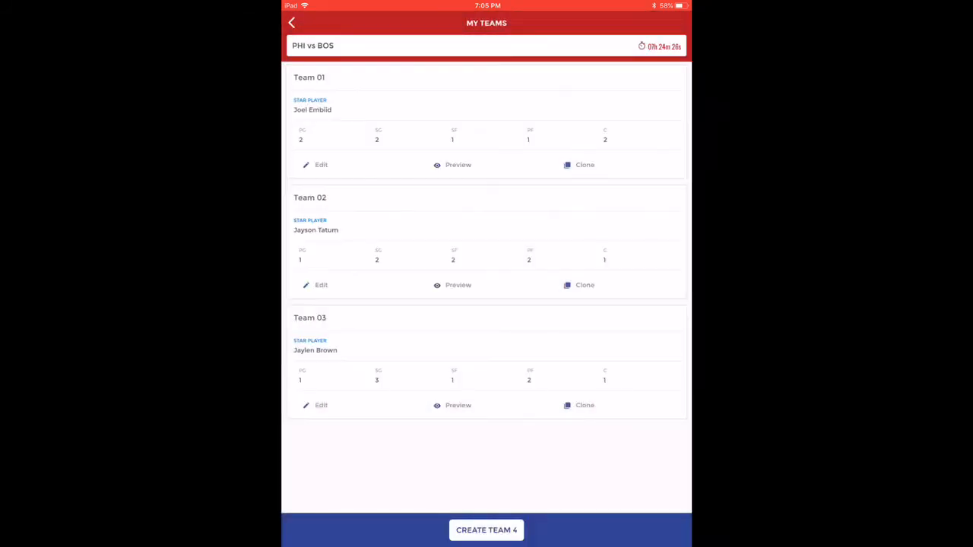
Step: Open Team 03 for editing to show its shooting guards, including Jaylen Brown
click(321, 405)
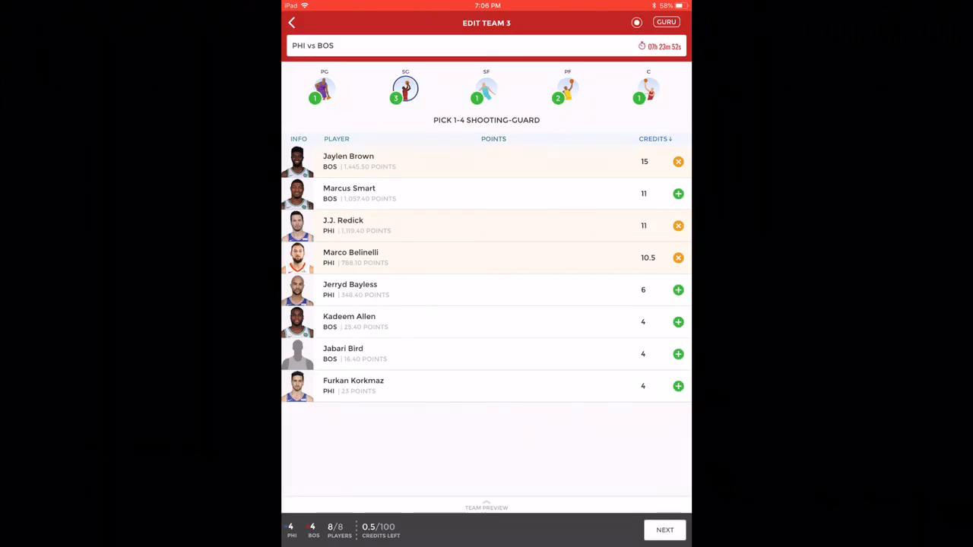
Step: Swap Marco Belinelli for Marcus Smart, then review SF, PF and centre Aron Baynes
click(677, 257)
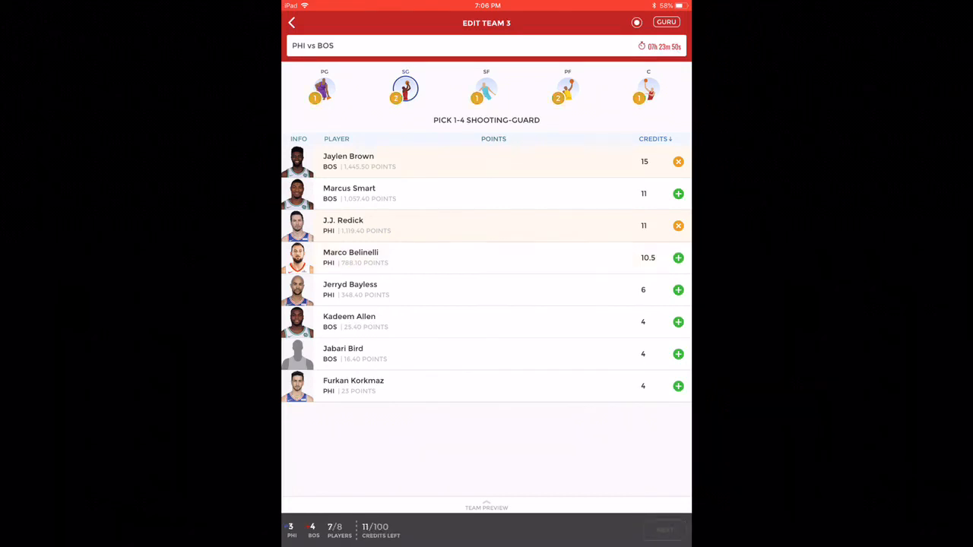
click(677, 193)
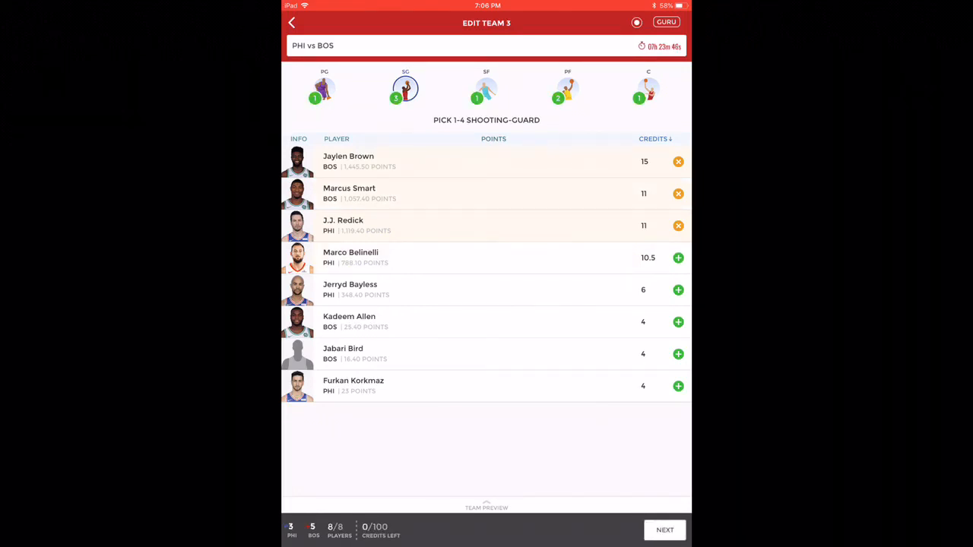
click(486, 92)
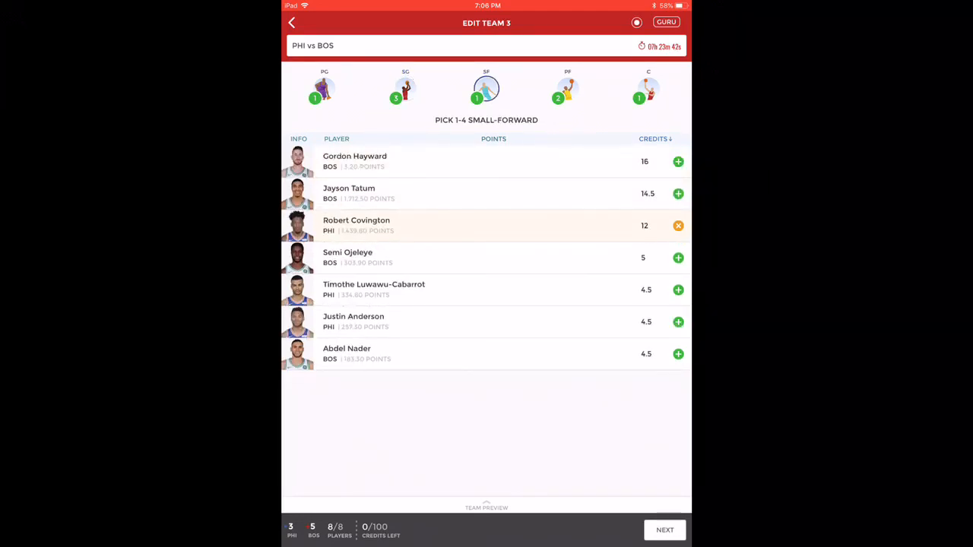
click(567, 89)
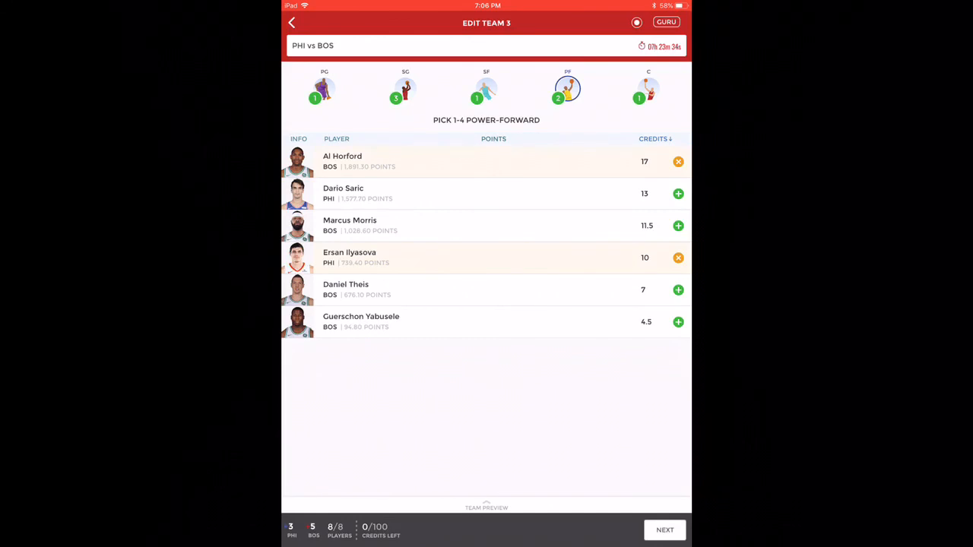
click(648, 89)
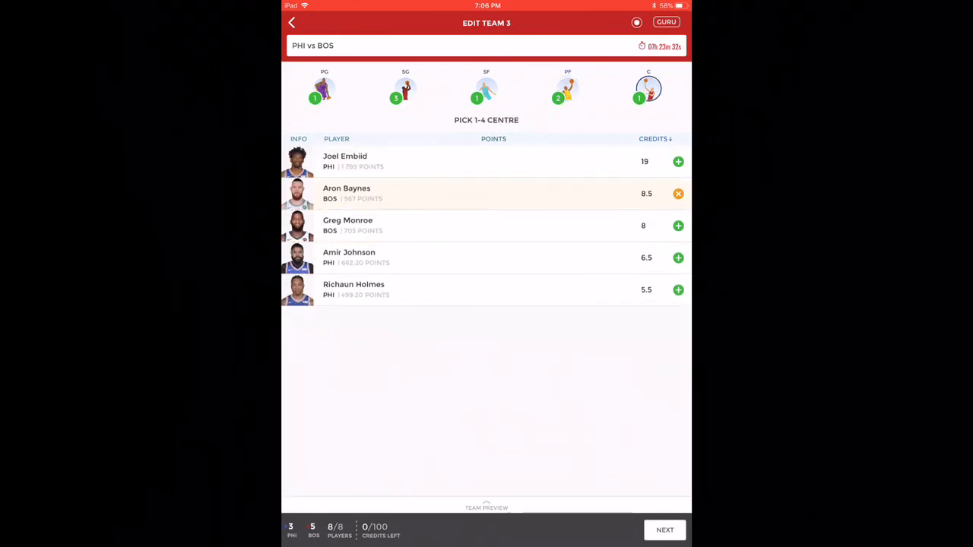